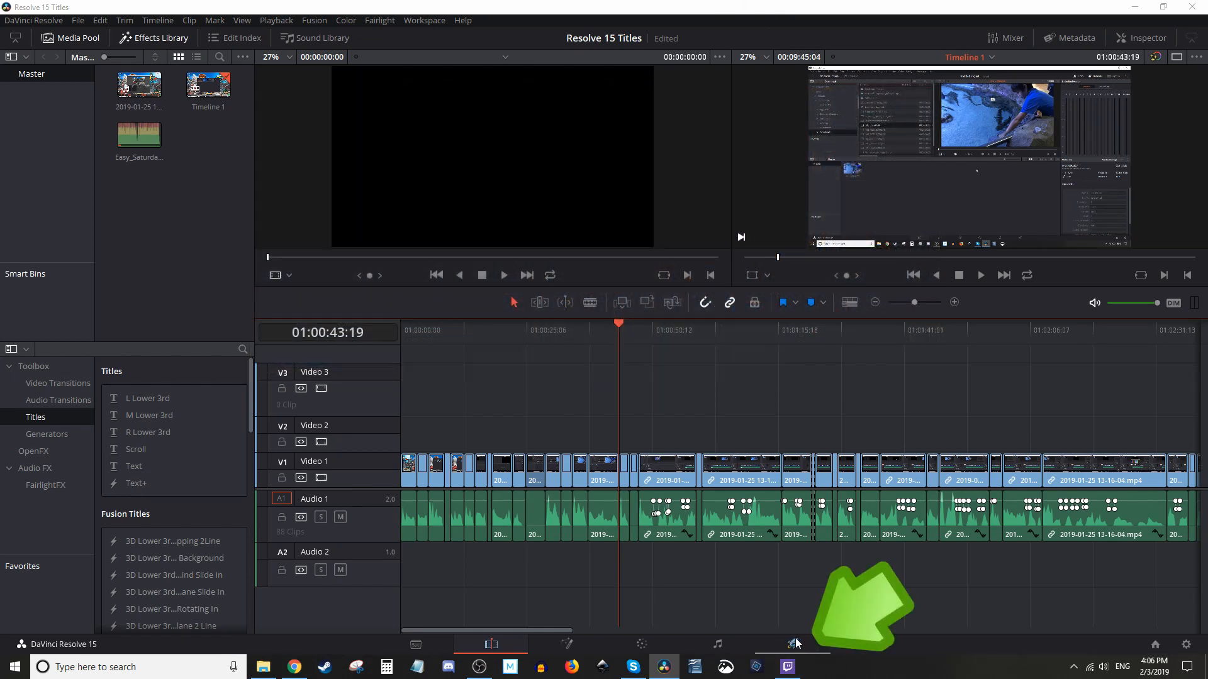
mouse_move(805, 649)
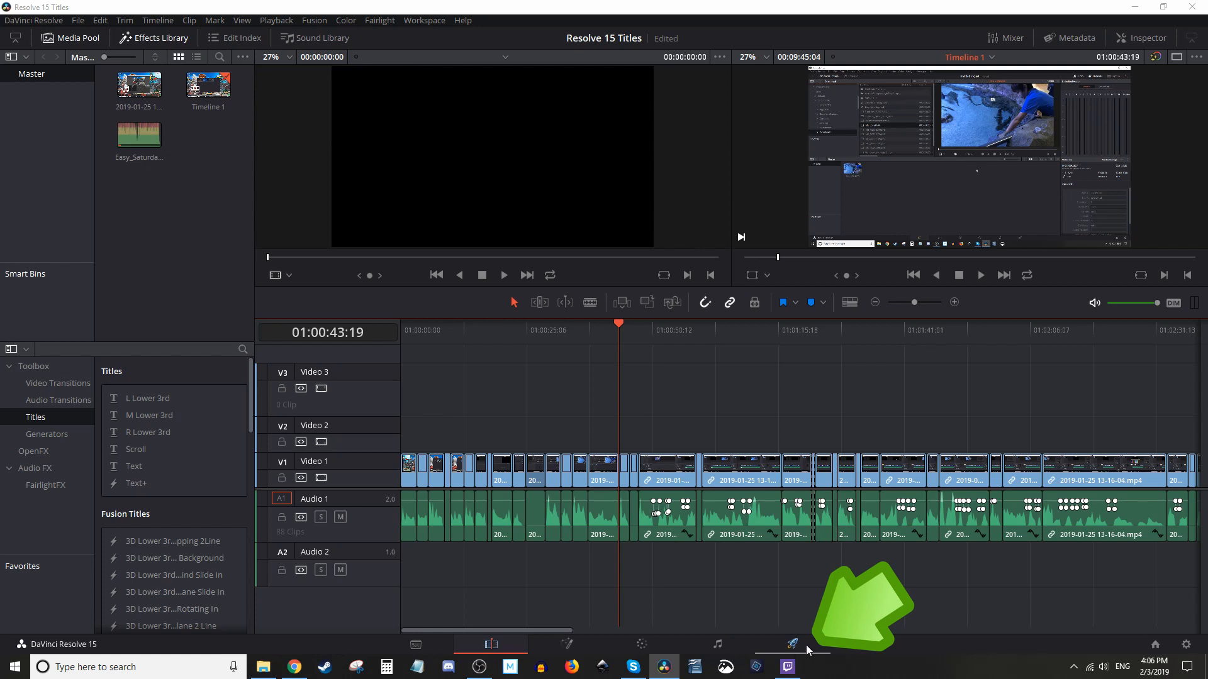
Switch to the Deliver page showing render settings and the queue for Timeline 1.
click(791, 645)
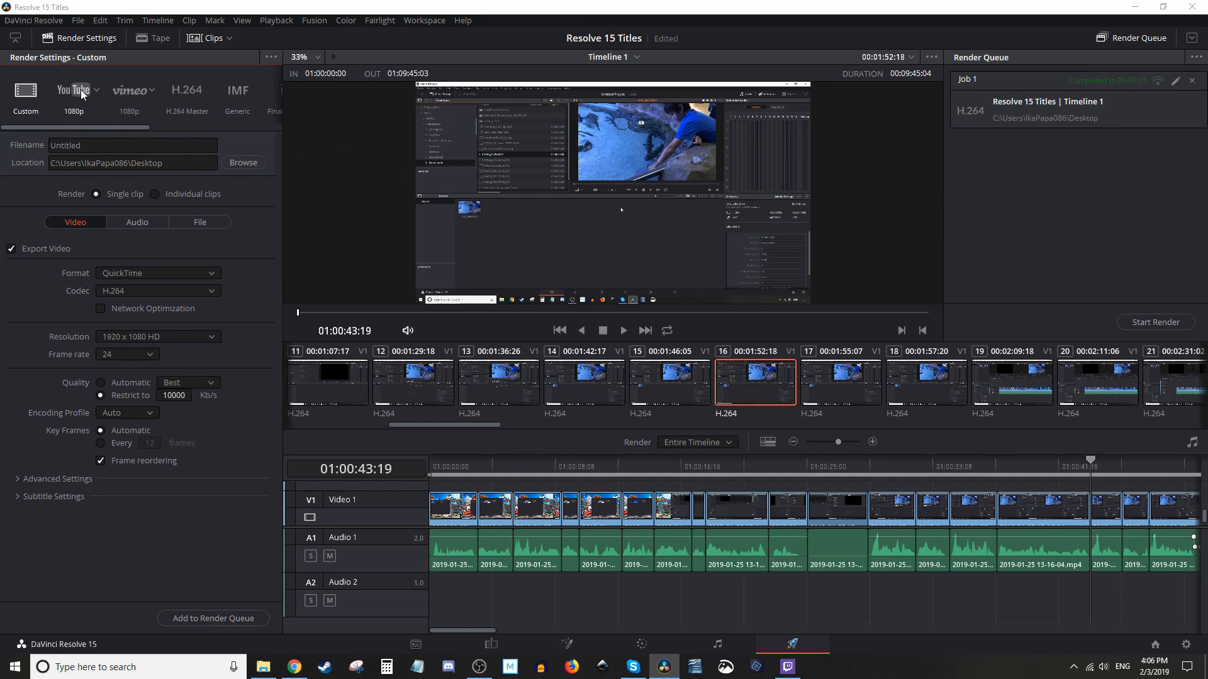
Select the YouTube render preset and confirm its resolution is 1080p.
click(73, 91)
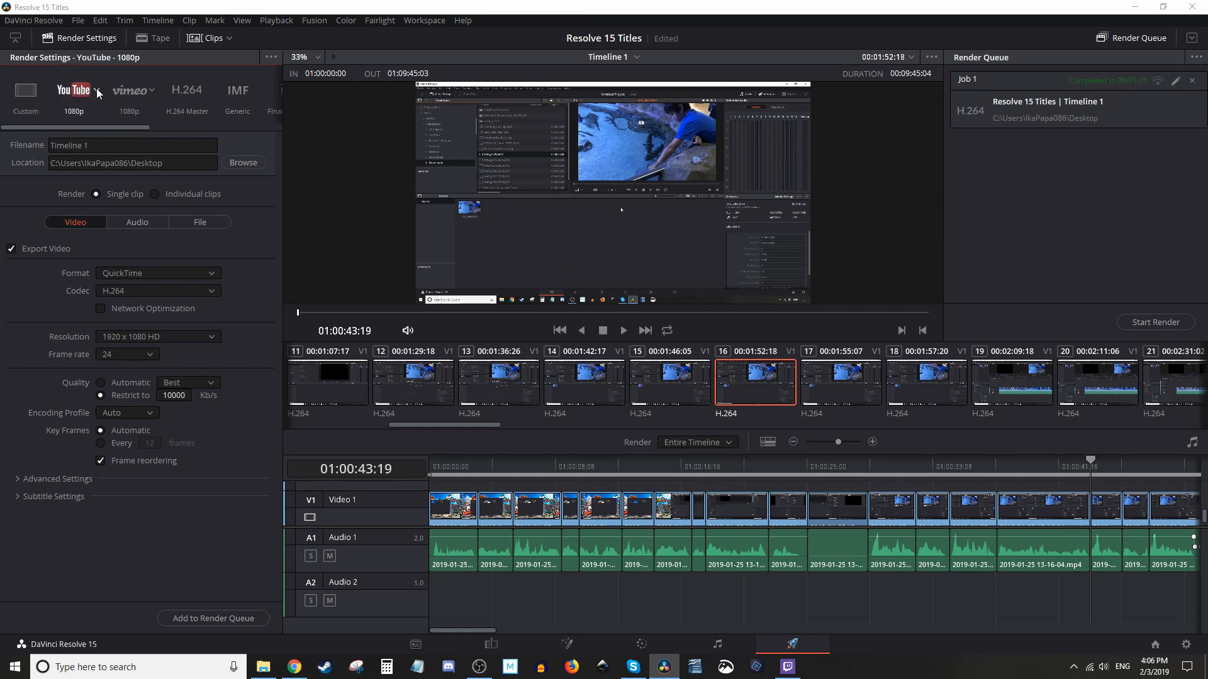
click(93, 89)
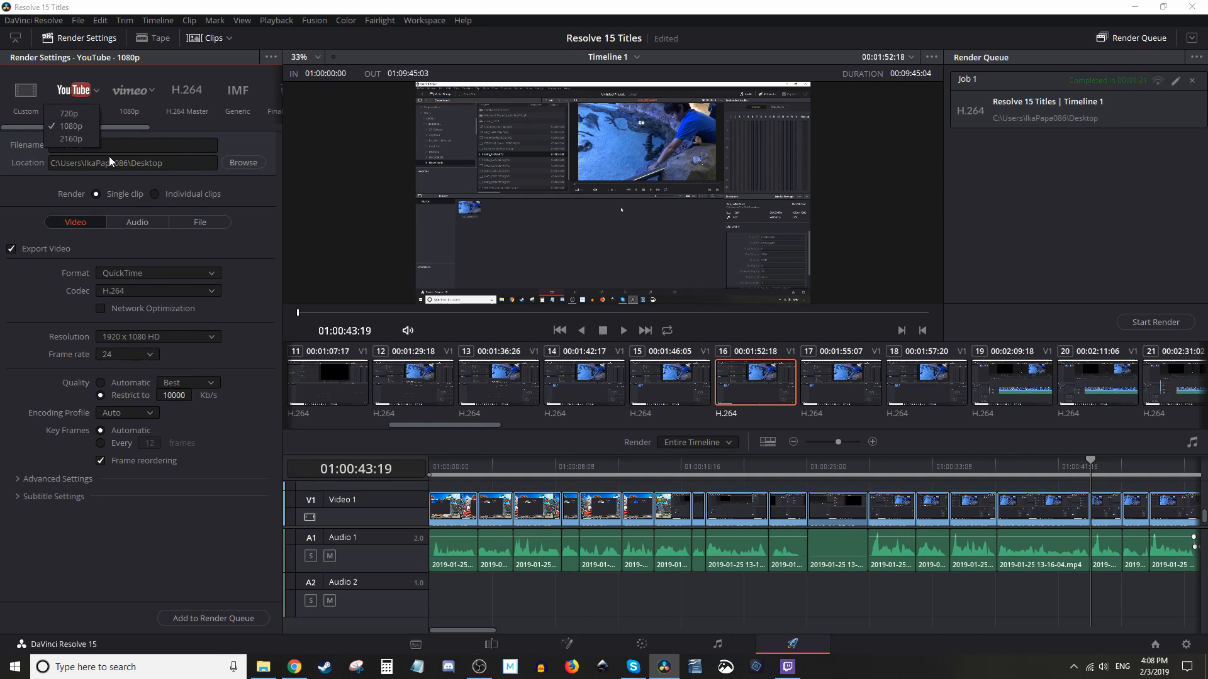
mouse_move(76, 125)
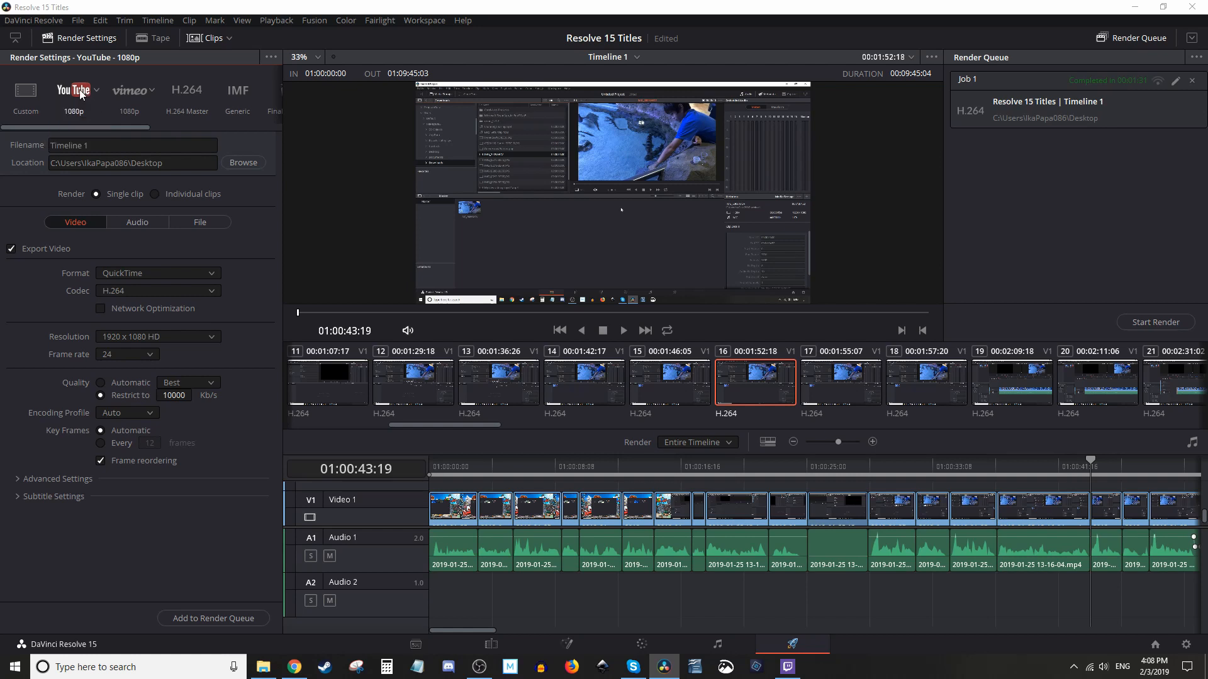
Rename the output file to Test_Export and choose the Desktop as its destination.
click(132, 146)
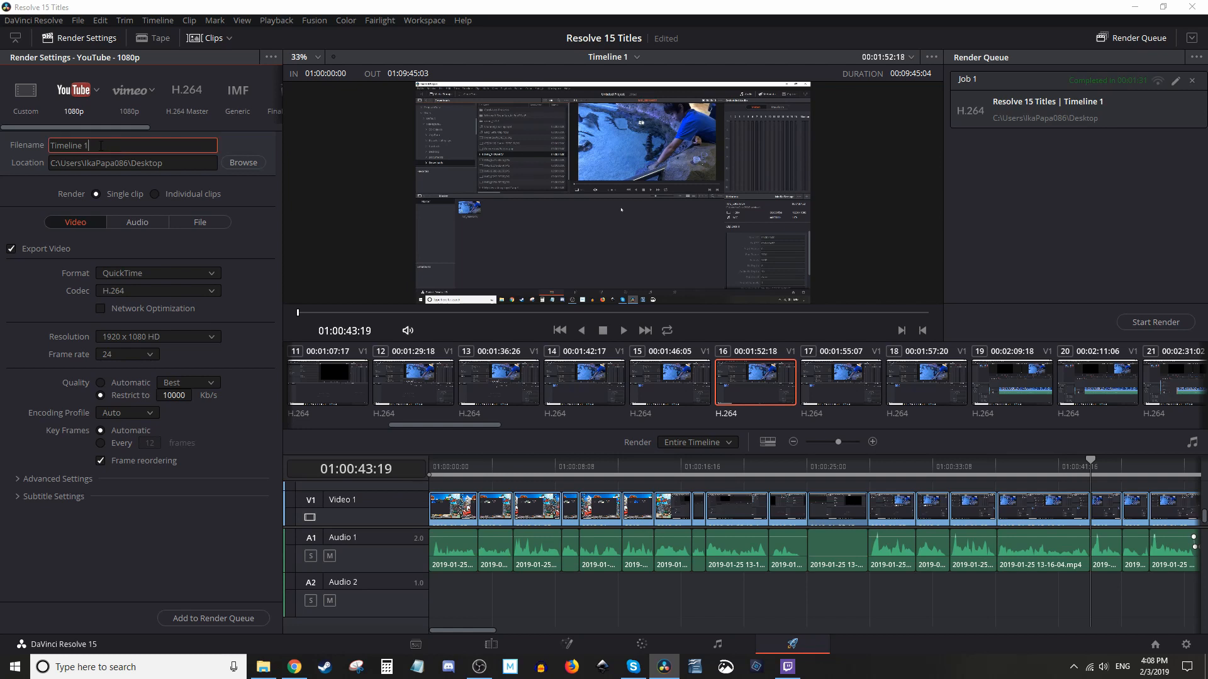
double_click(68, 145)
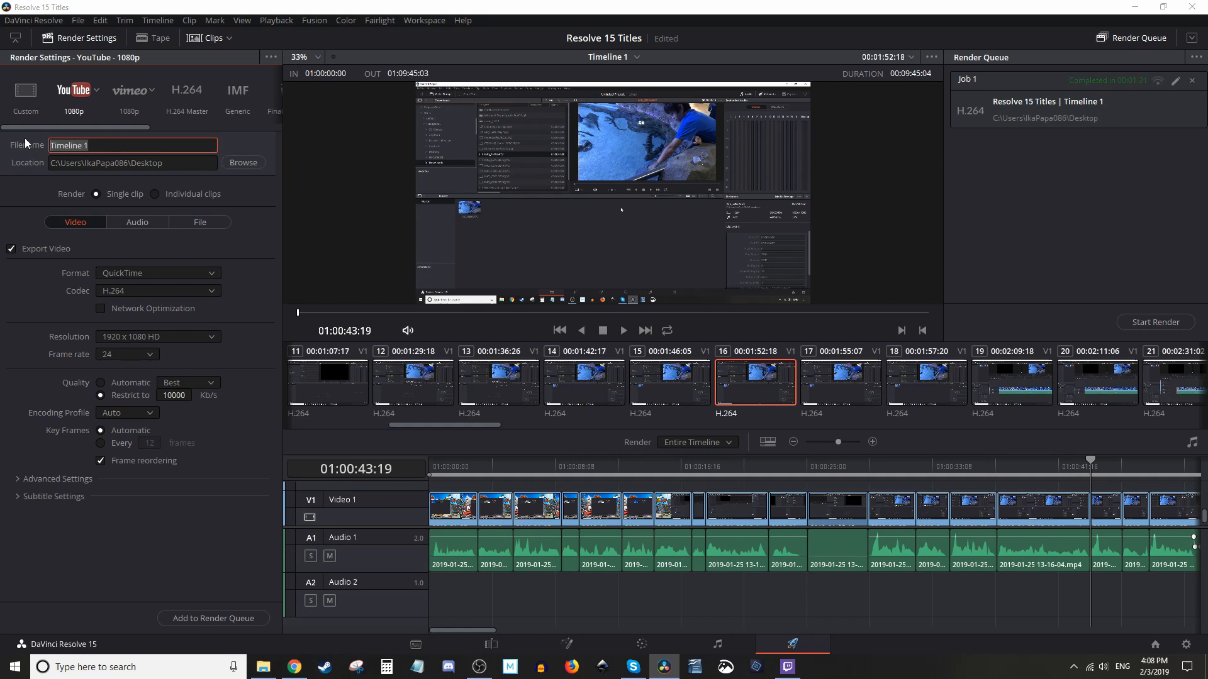
text(Test_Export)
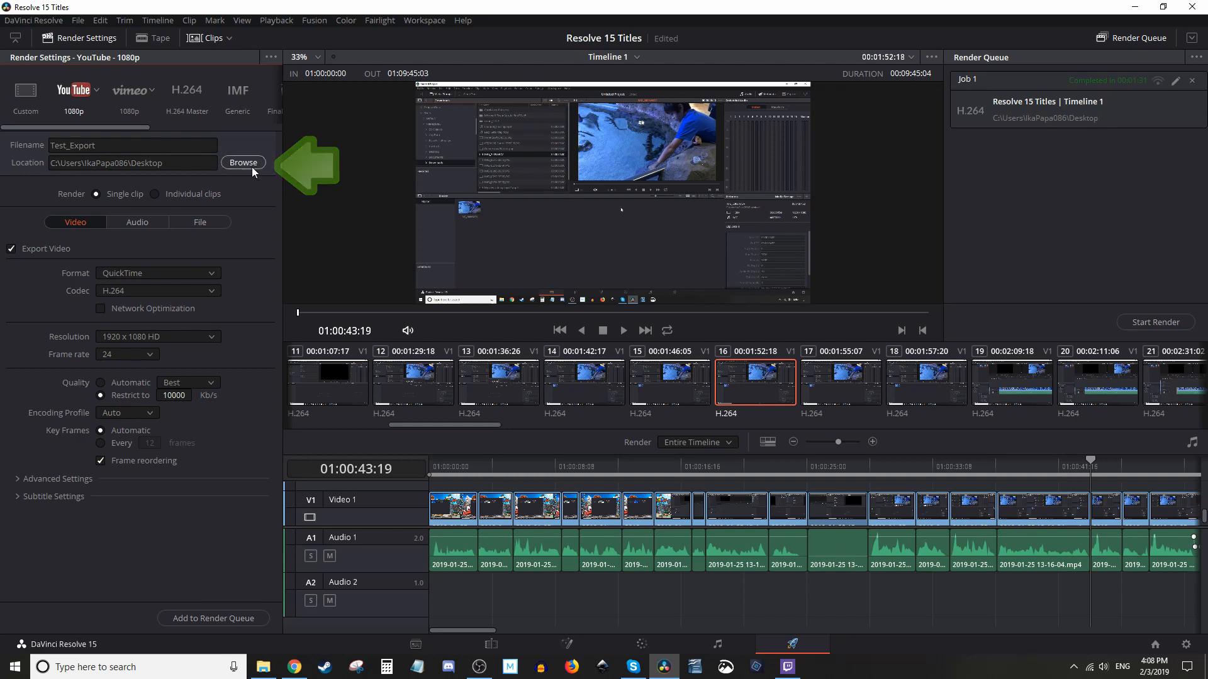
click(243, 163)
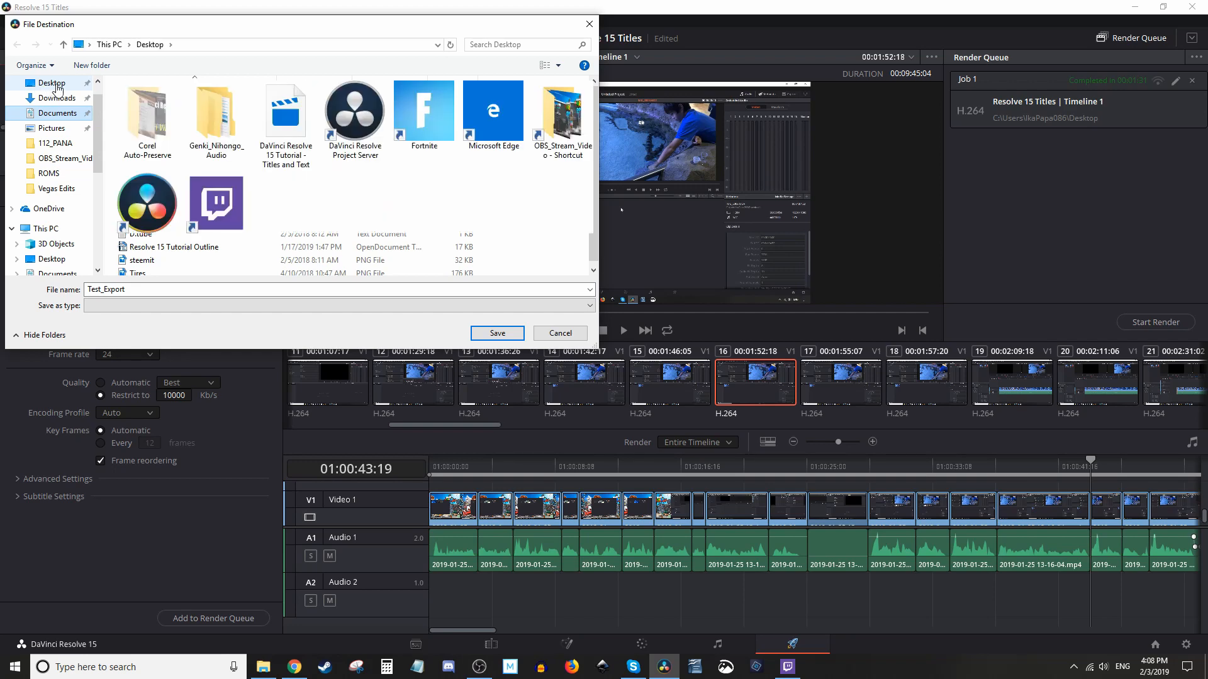
click(496, 333)
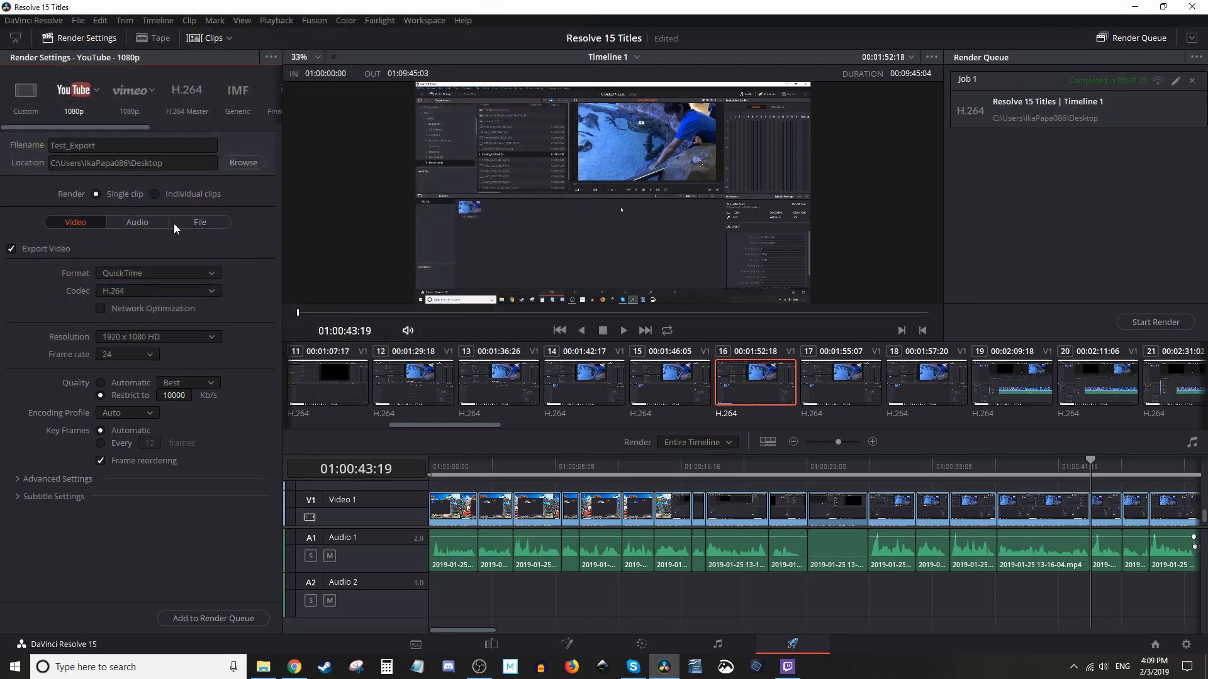
mouse_move(156, 378)
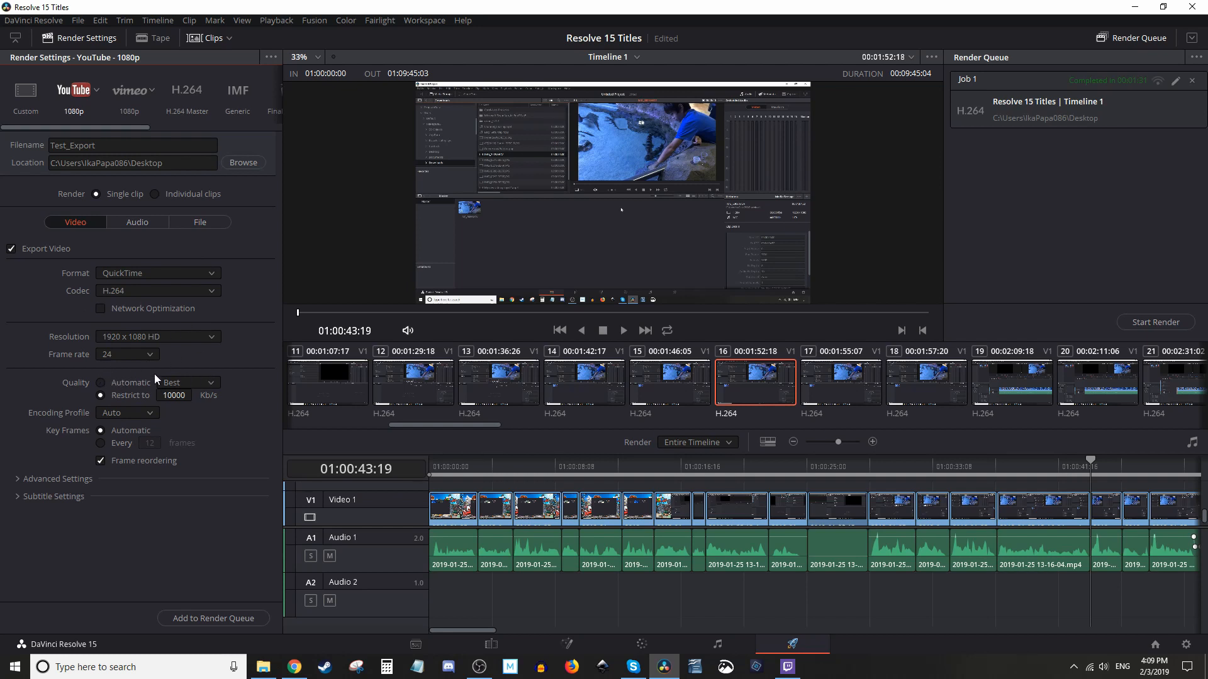
Change the export frame rate from 24 to 30 (3:2).
click(127, 354)
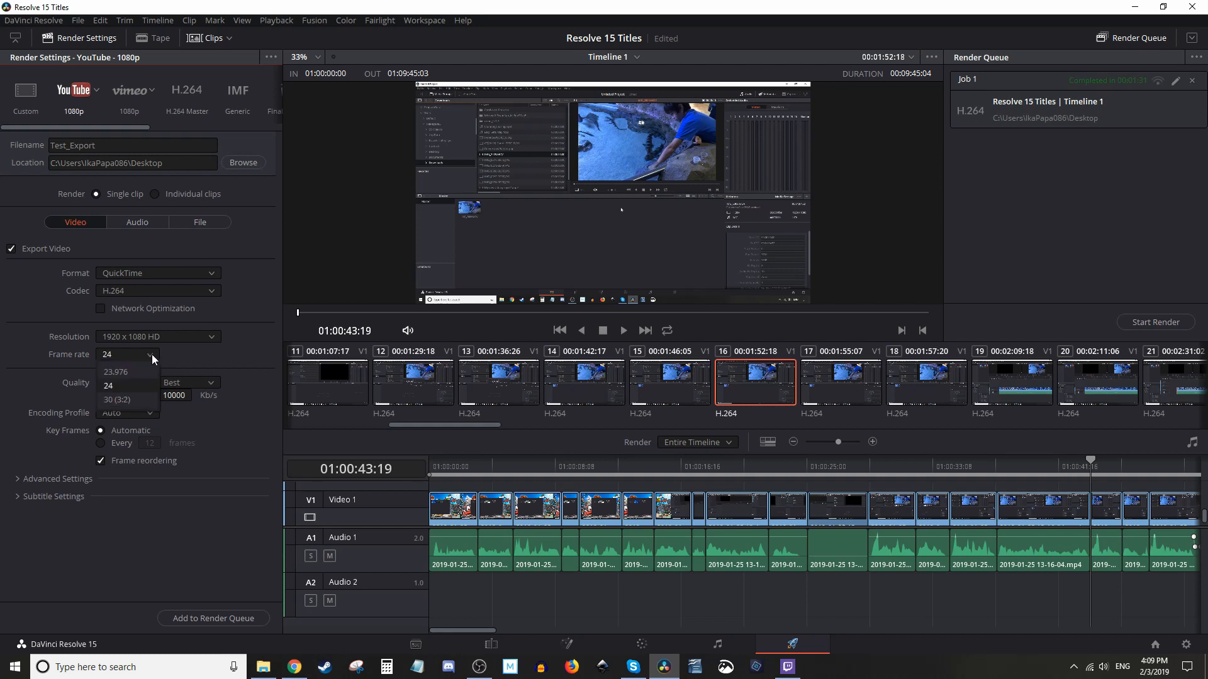
click(115, 400)
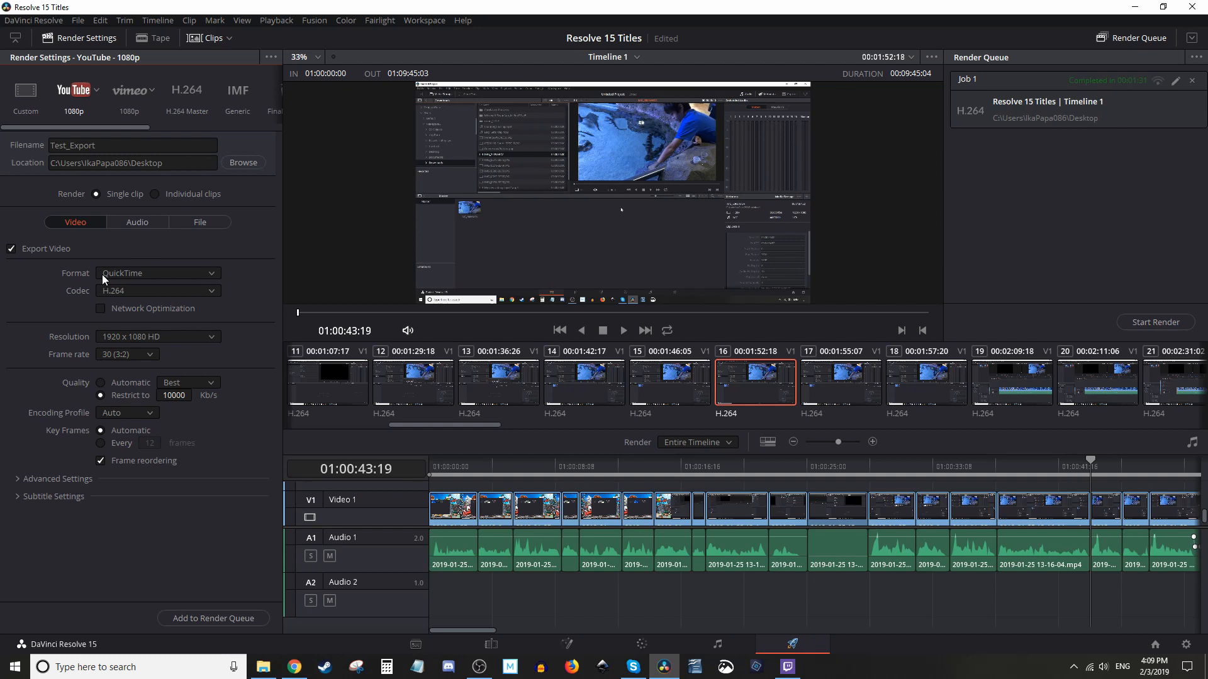
mouse_move(185, 366)
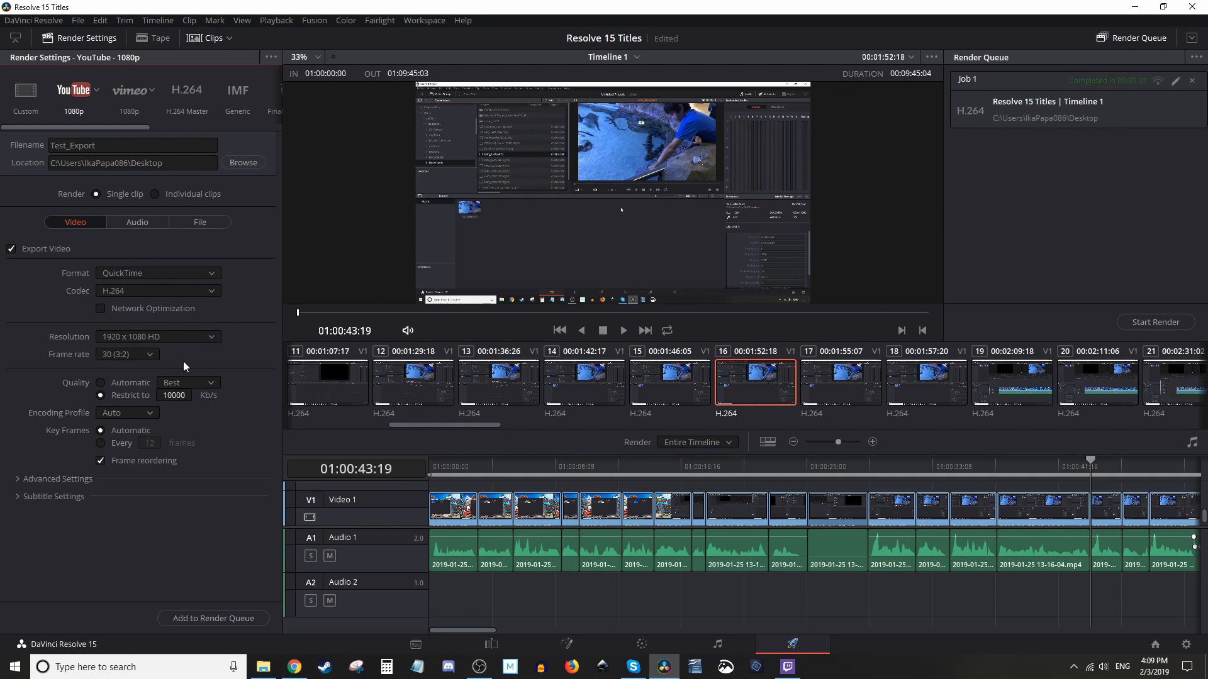
mouse_move(151, 330)
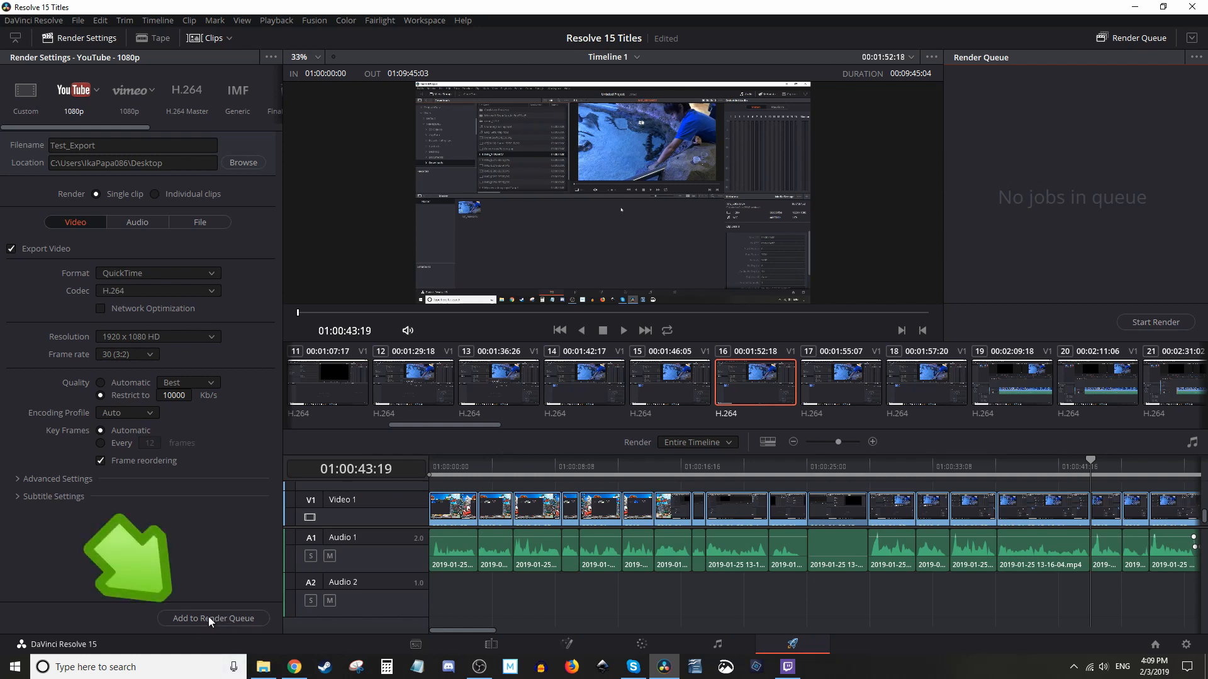
Add the configured Test_Export job to the render queue as Job 1.
click(213, 619)
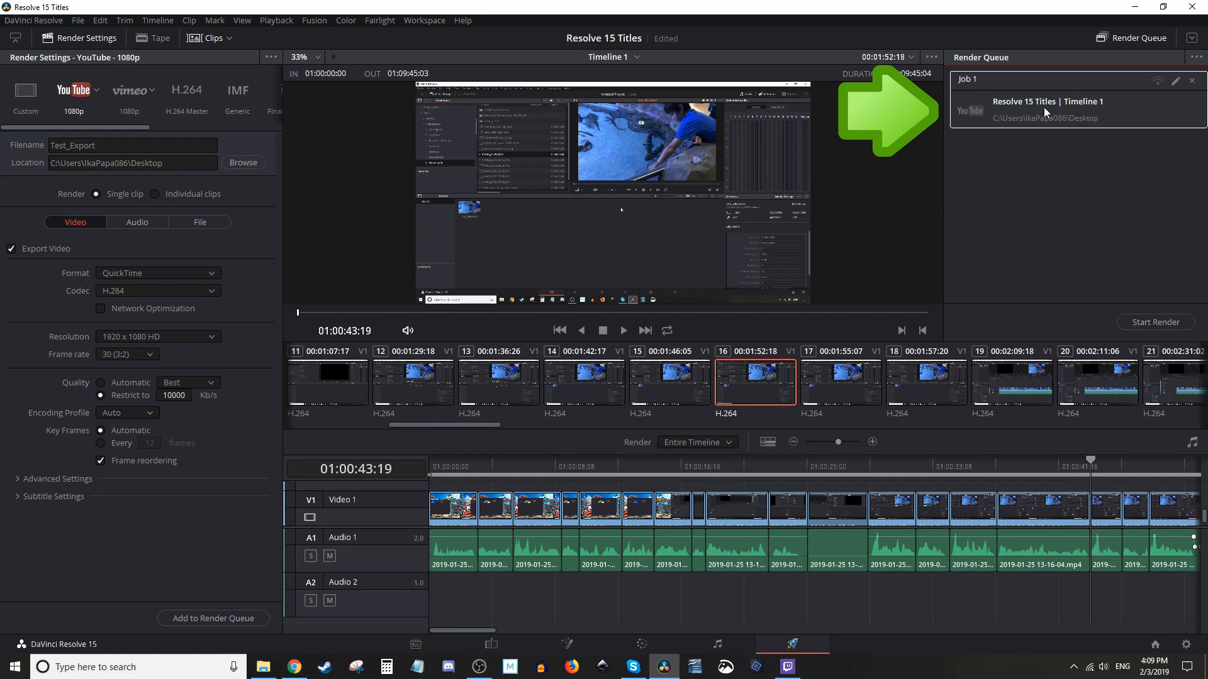
mouse_move(1112, 221)
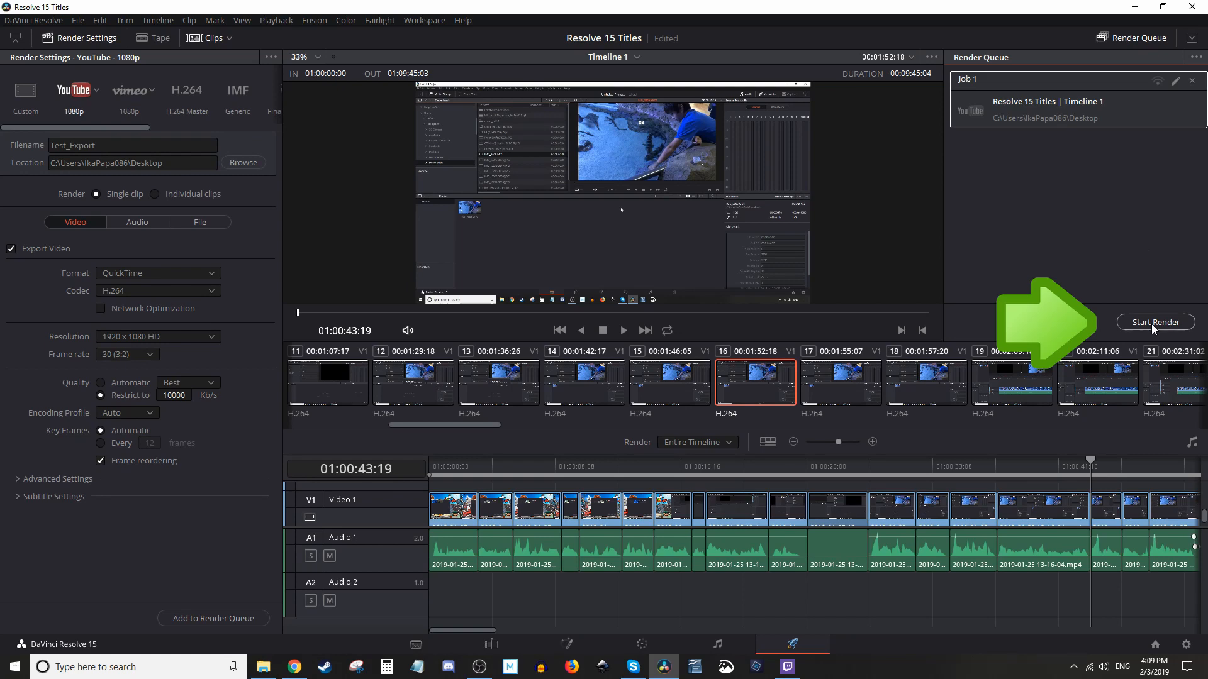
click(1155, 322)
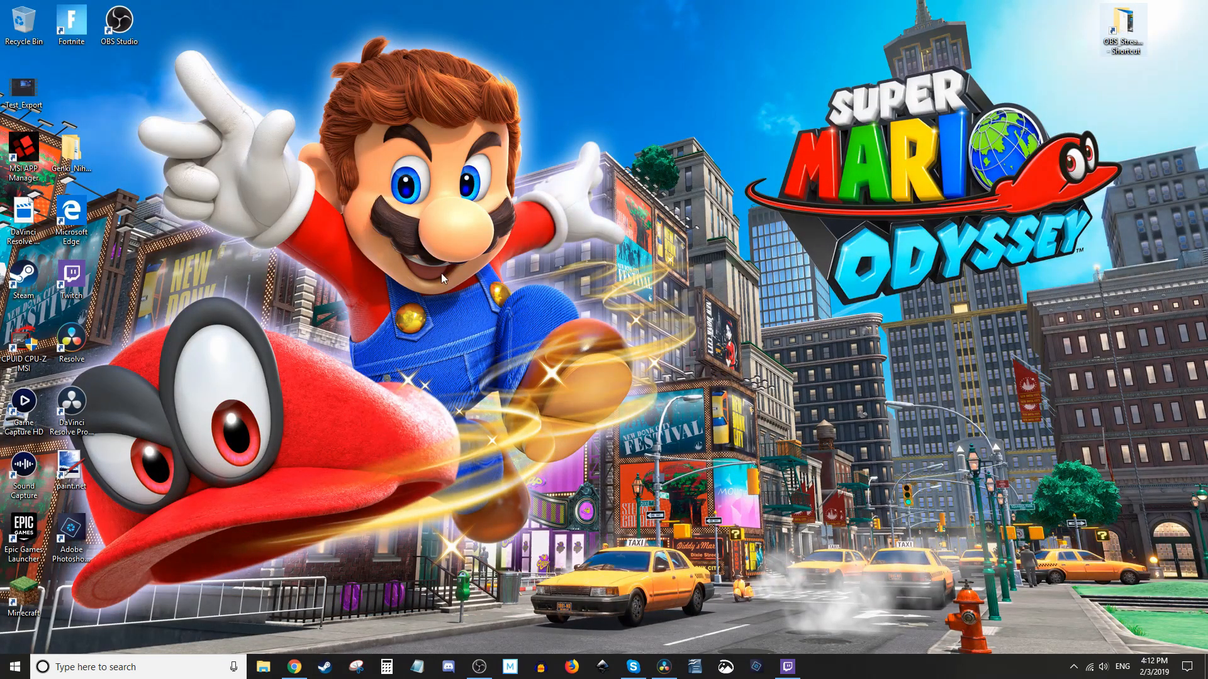
Move Test_Export.mov to the desktop centre and play it in VLC.
click(24, 92)
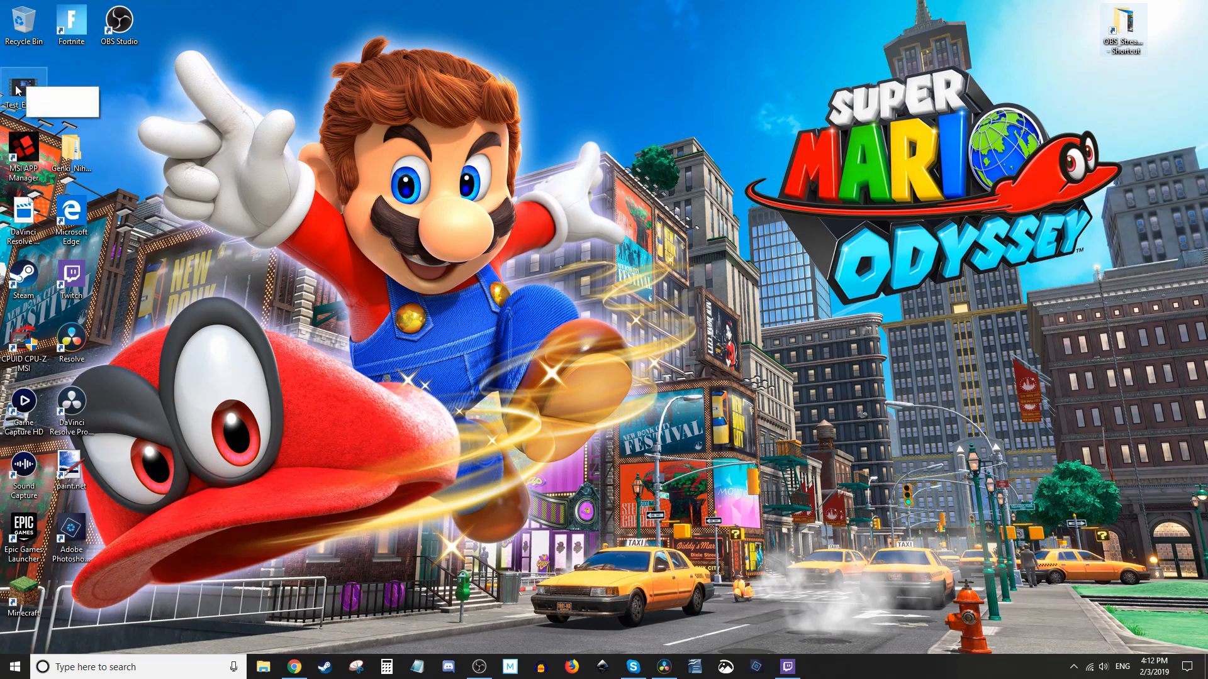
drag(22, 91, 692, 88)
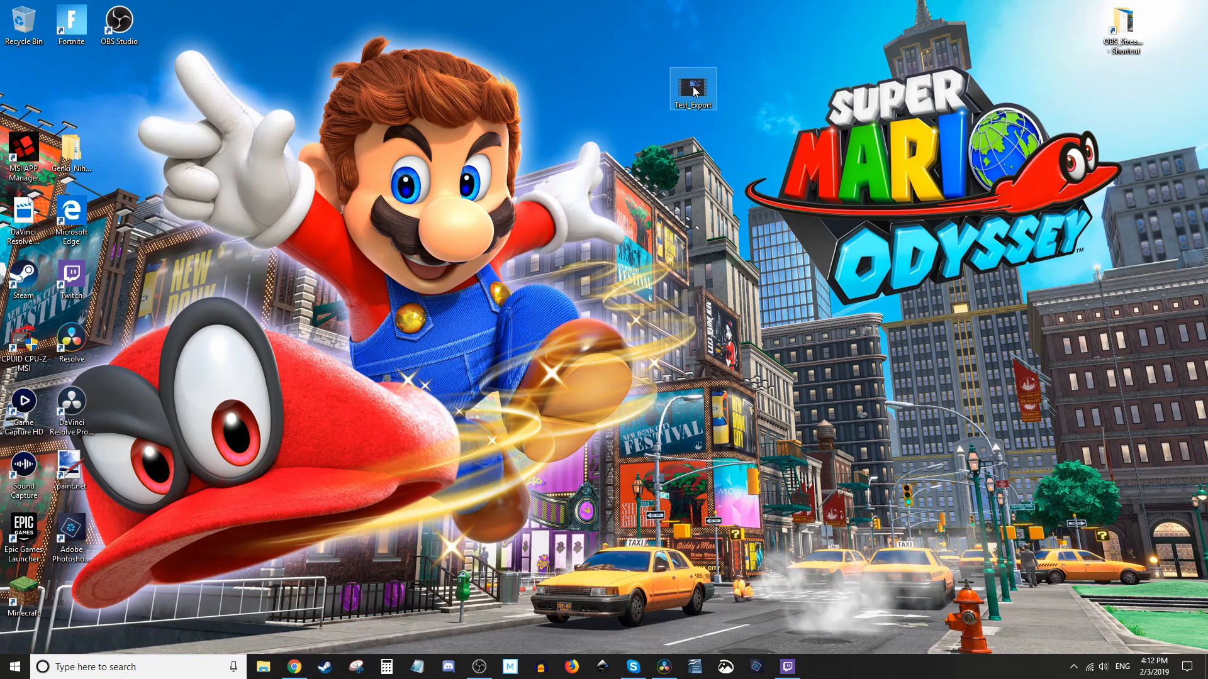
double_click(692, 84)
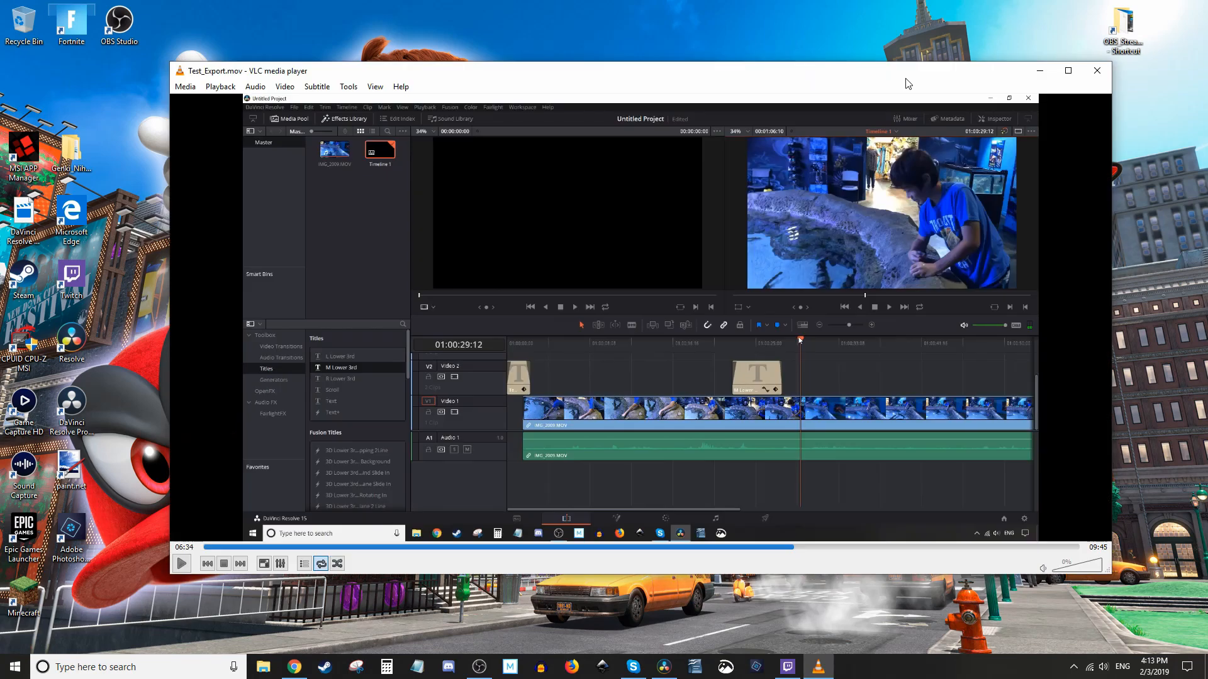